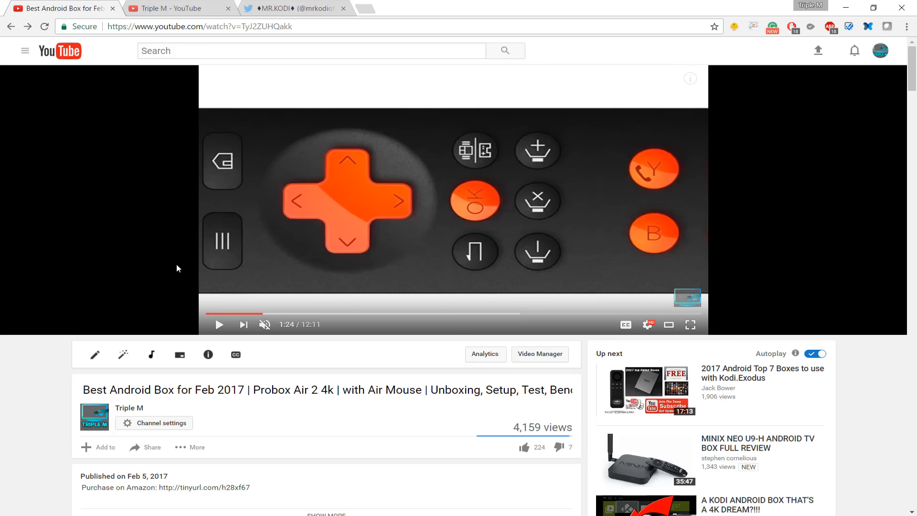
# Step: Open the Probox Air 2 review video page showing its 72 comments
pyautogui.click(219, 325)
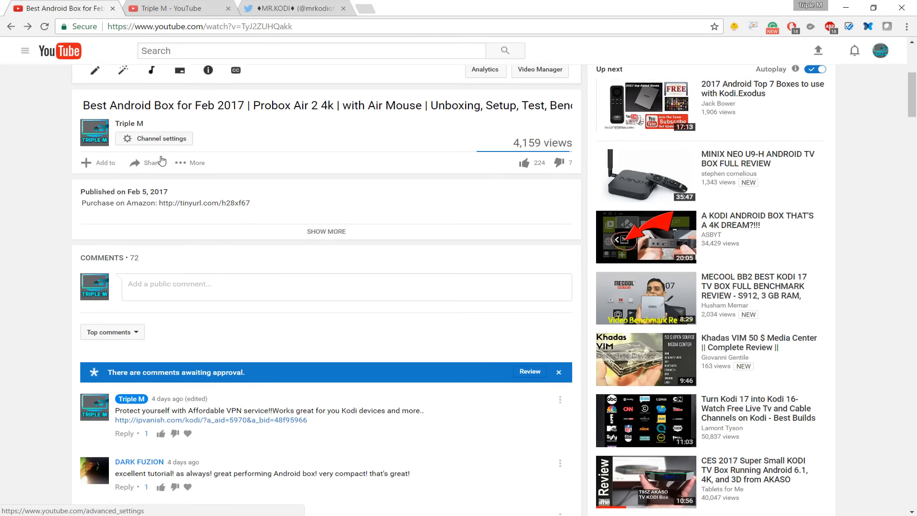
# Step: Scroll down to the three-week-old comments, including 'I posed on Facebook & twitter'
pyautogui.scroll(-3)
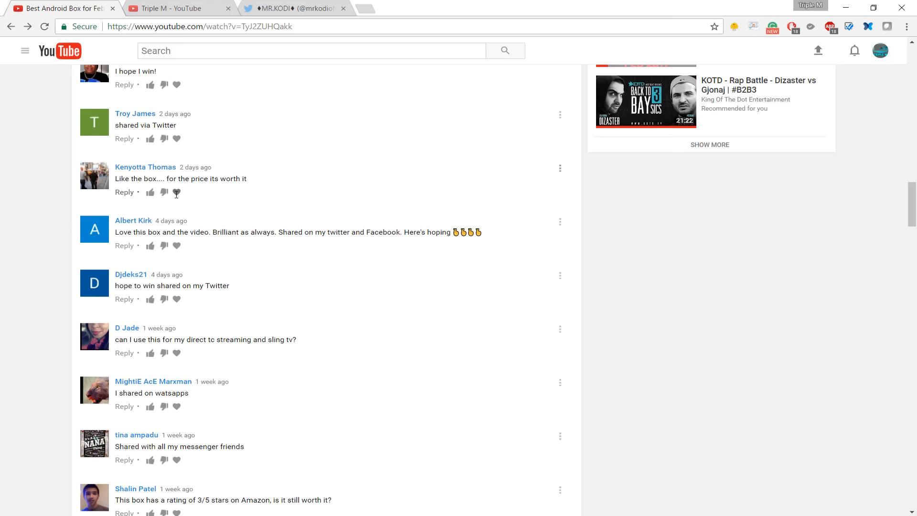
pyautogui.scroll(-3)
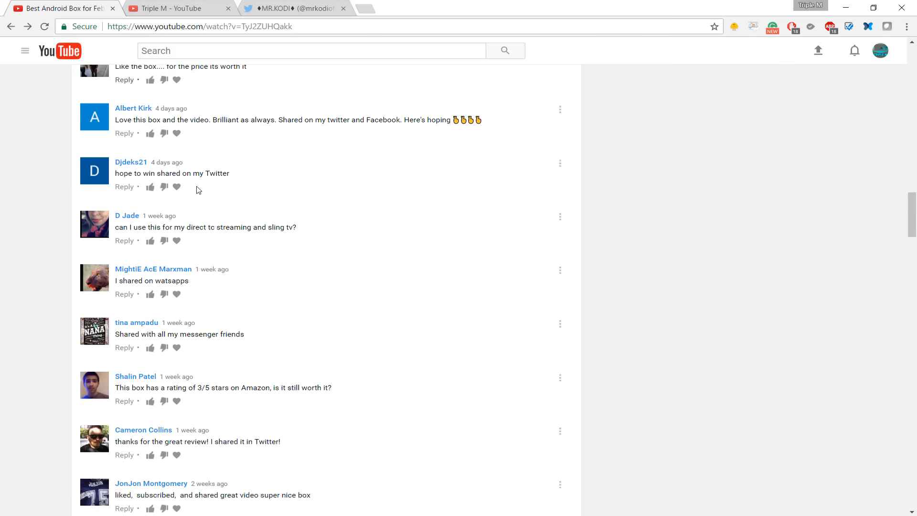
pyautogui.scroll(-3)
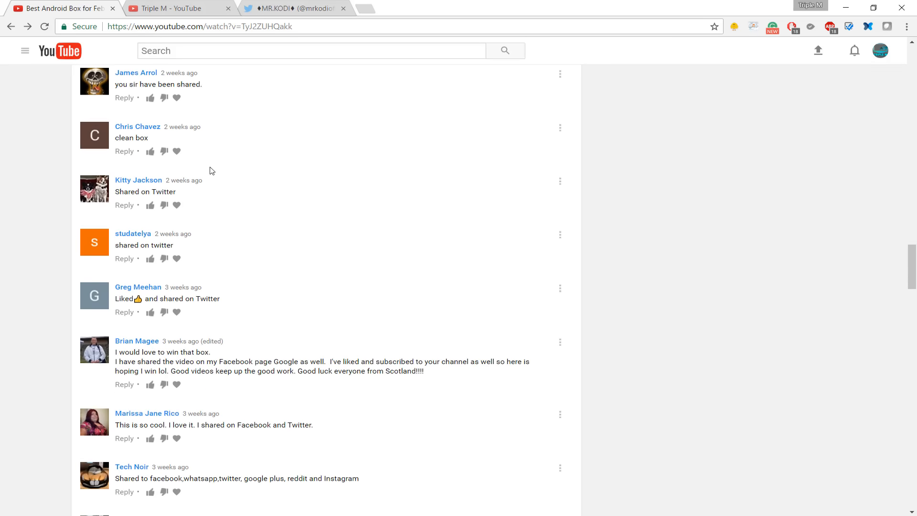
pyautogui.scroll(-3)
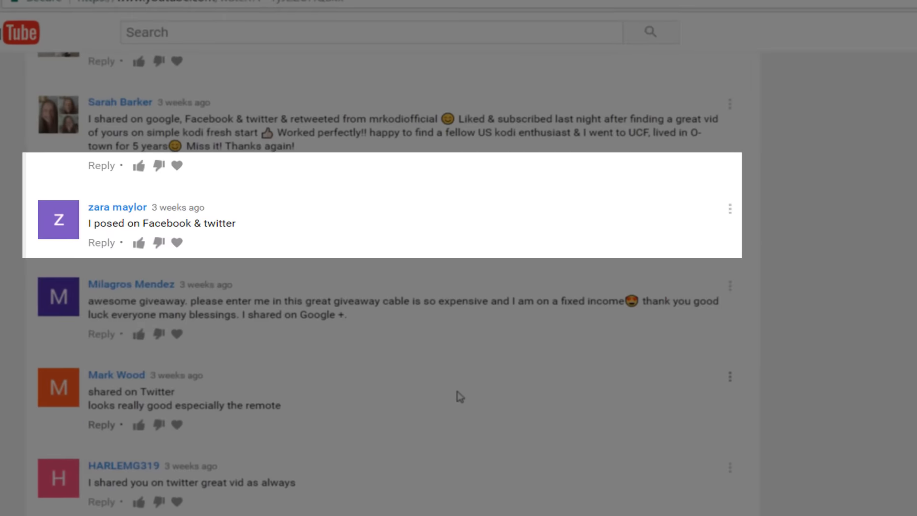
pyautogui.scroll(-3)
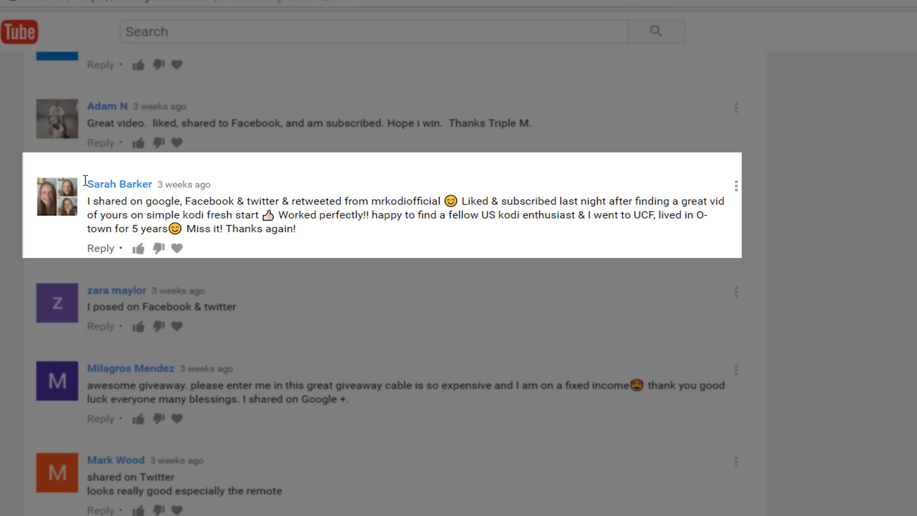
pyautogui.moveTo(87, 184); pyautogui.dragTo(295, 229)
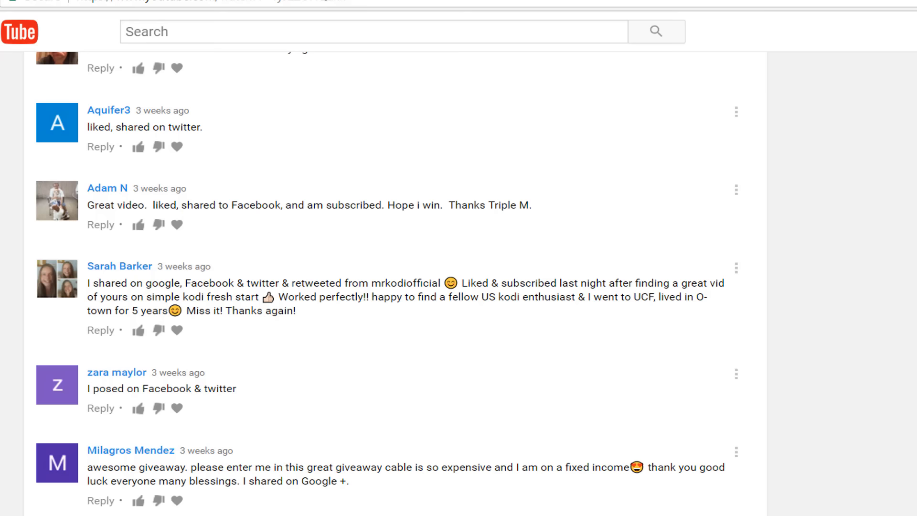
pyautogui.moveTo(490, 339)
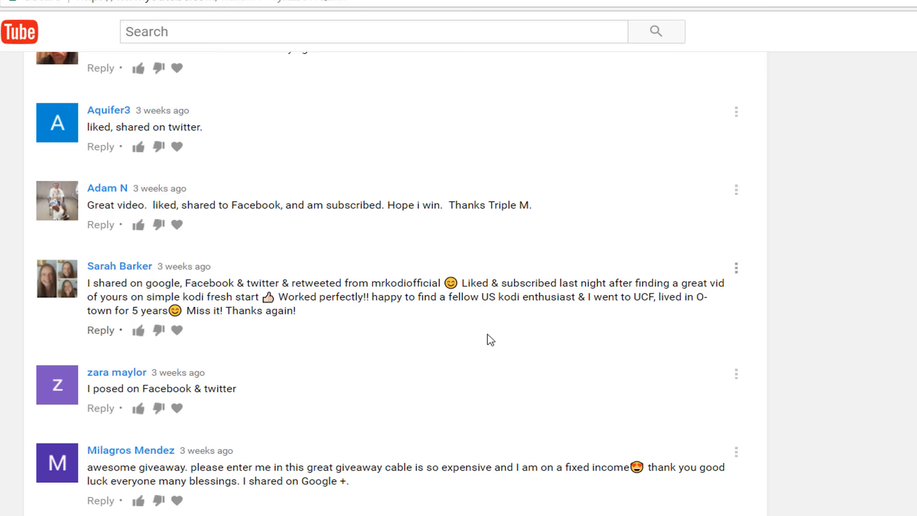
pyautogui.doubleClick(402, 283)
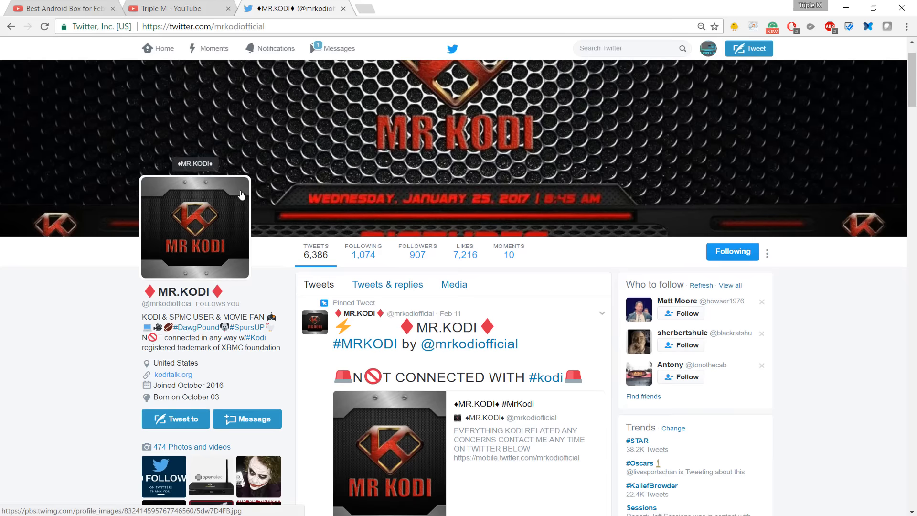
pyautogui.moveTo(224, 211)
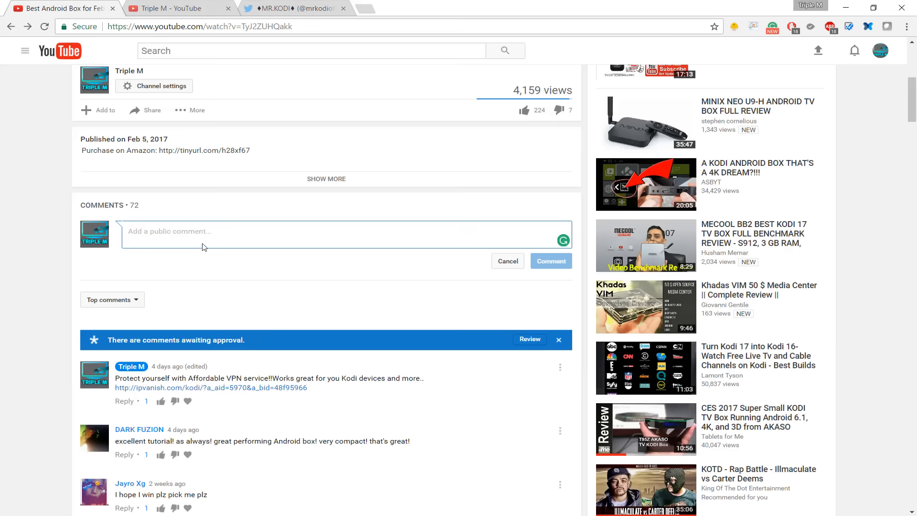
# Step: Bring the 'Add a public comment...' box and first replies into view
pyautogui.scroll(-3)
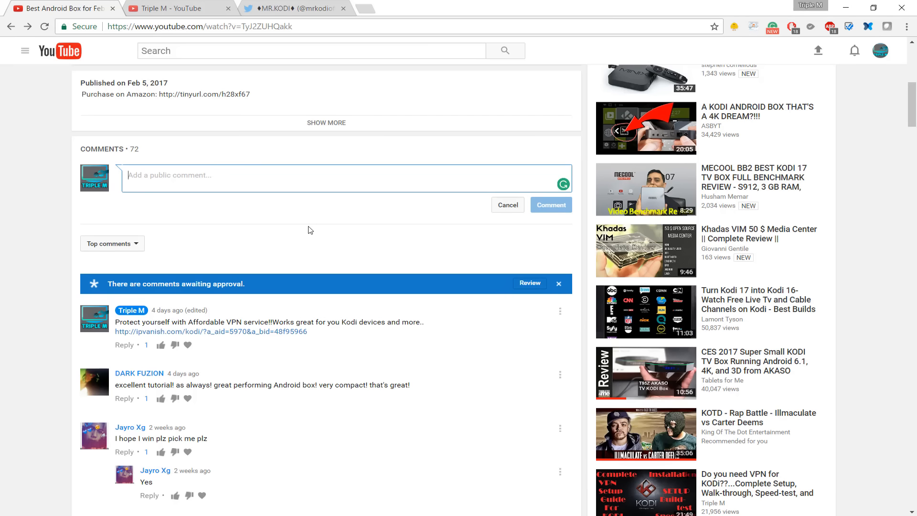
pyautogui.moveTo(308, 229)
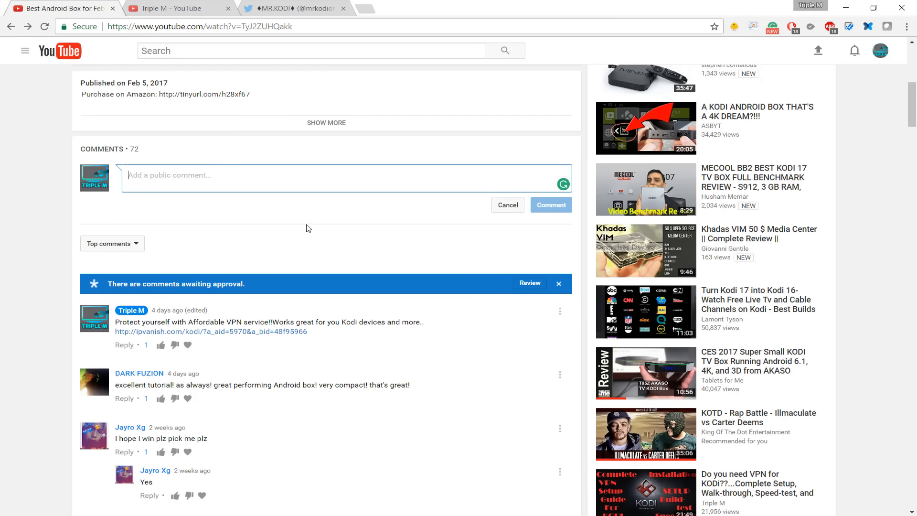
pyautogui.moveTo(307, 228)
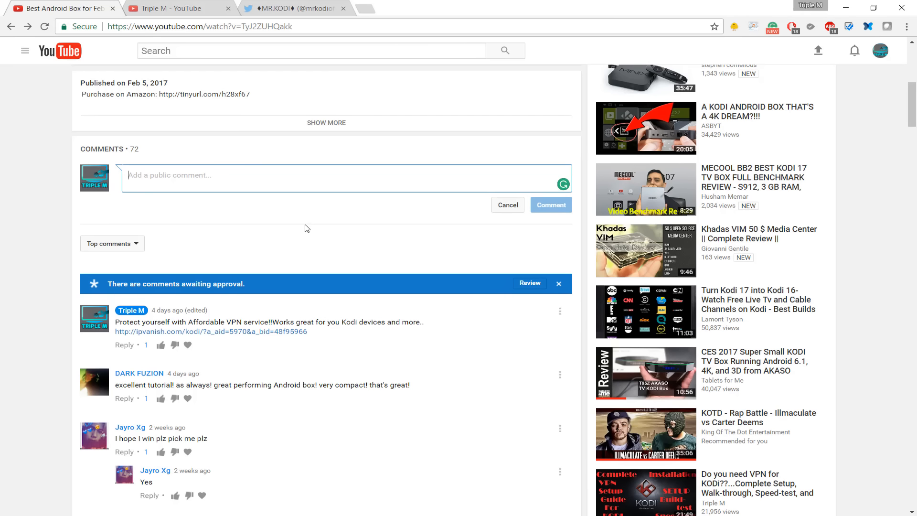